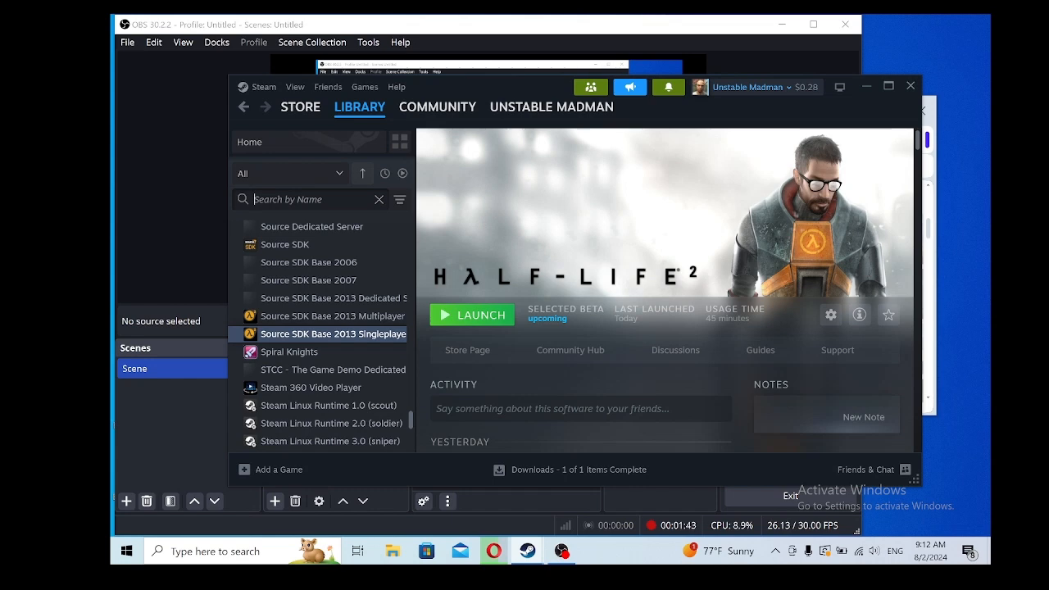
Filter the library for 'source sdk' and select Source SDK Base 2013 Singleplayer.
text(sourd)
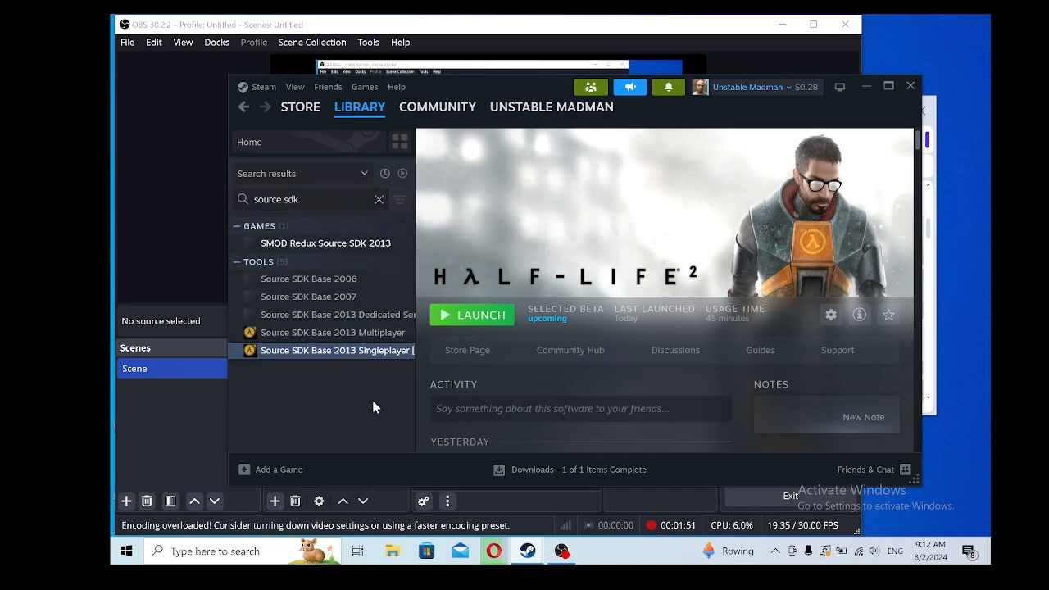
mouse_move(829, 315)
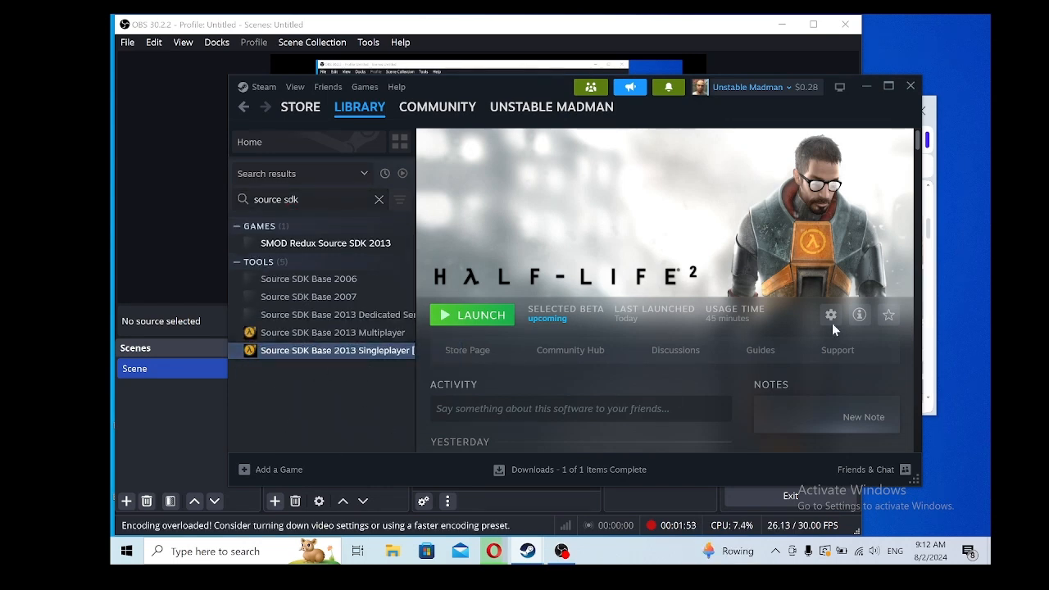
mouse_move(827, 321)
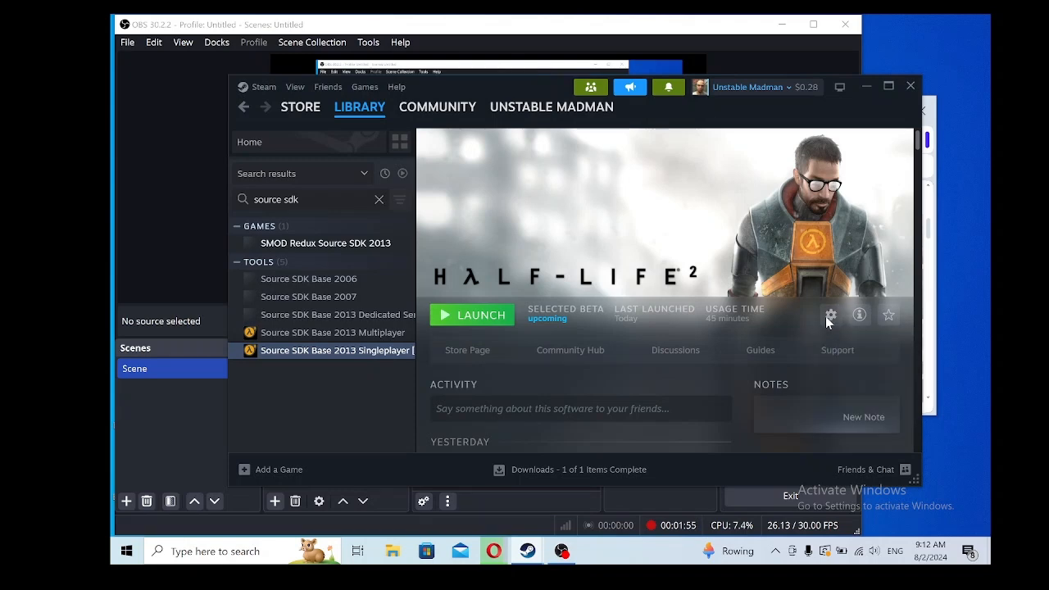
click(829, 315)
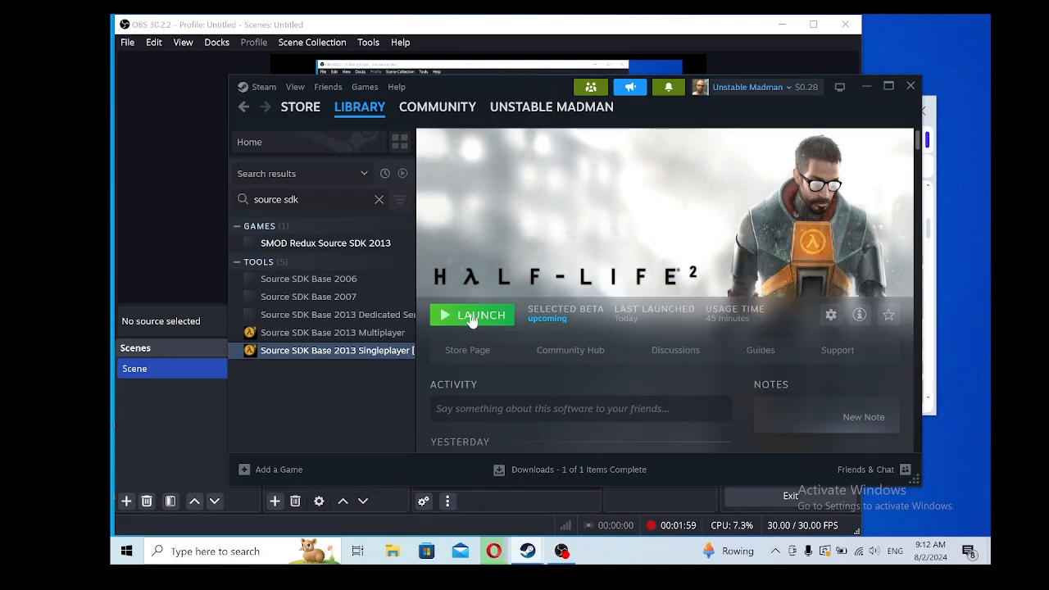
click(472, 315)
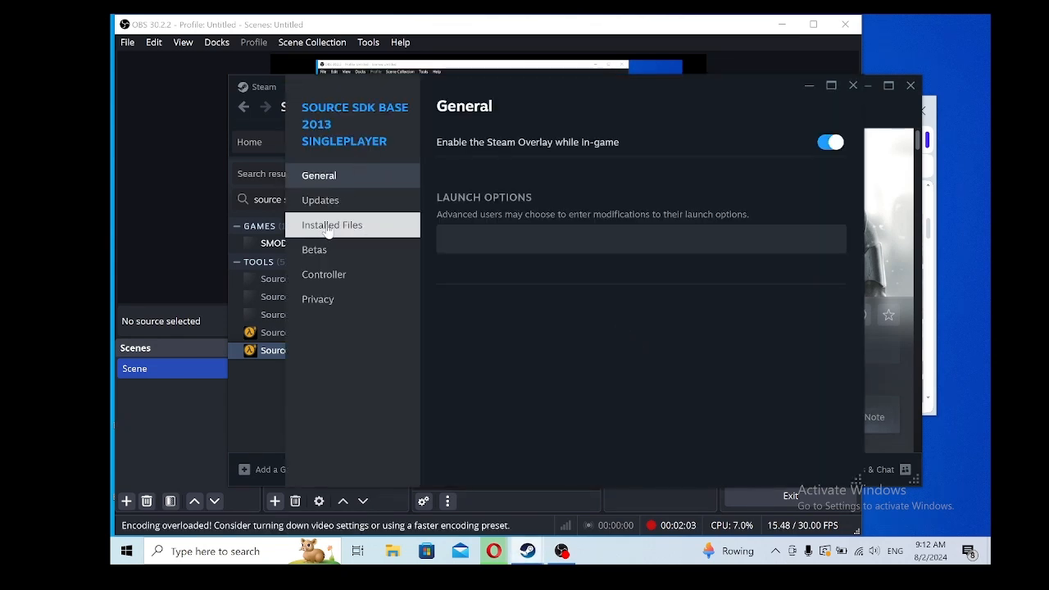
click(315, 249)
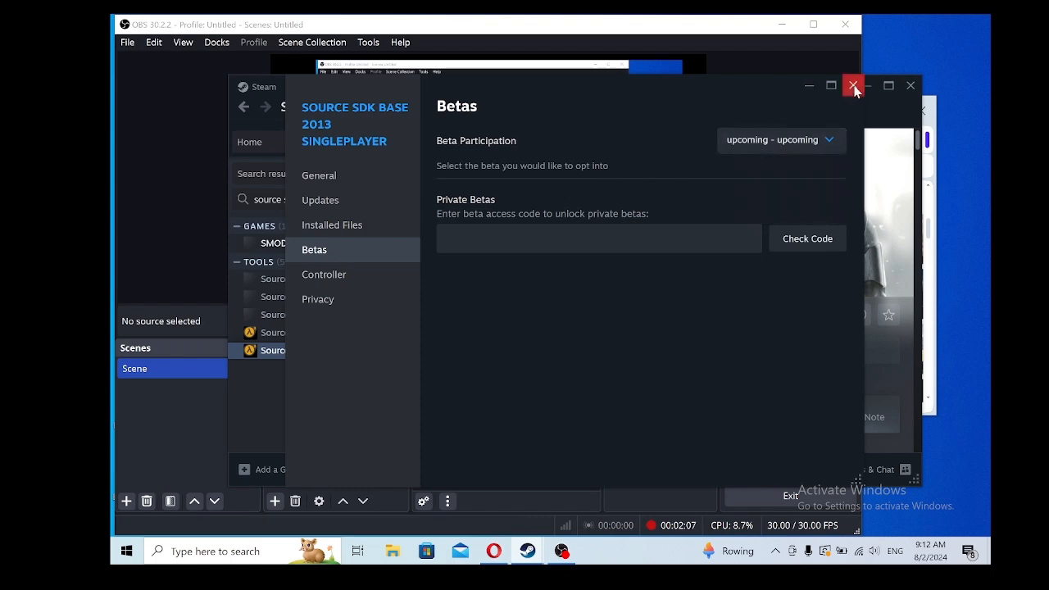
click(852, 85)
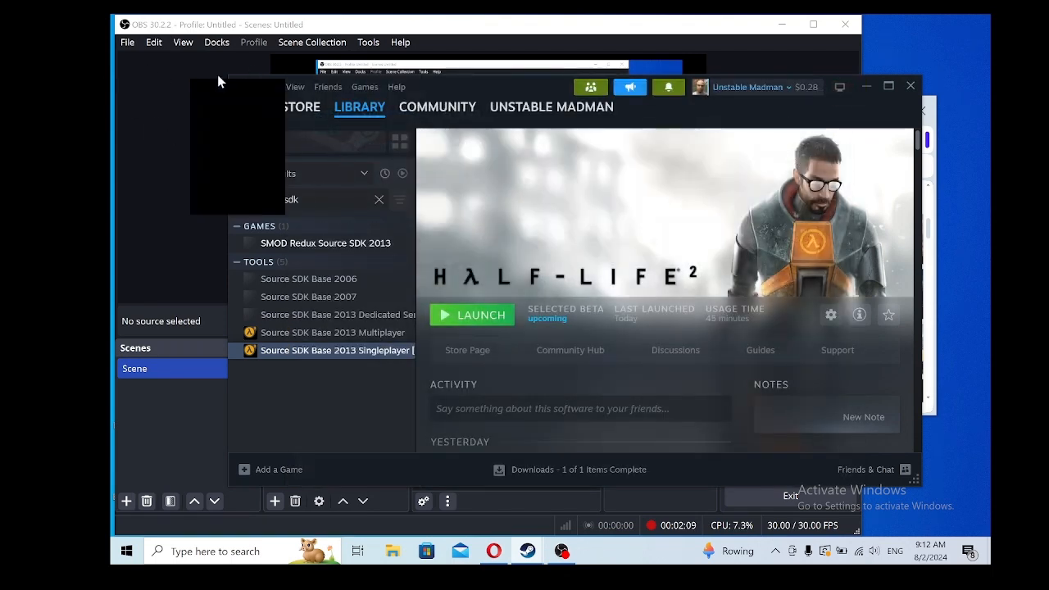
mouse_move(449, 92)
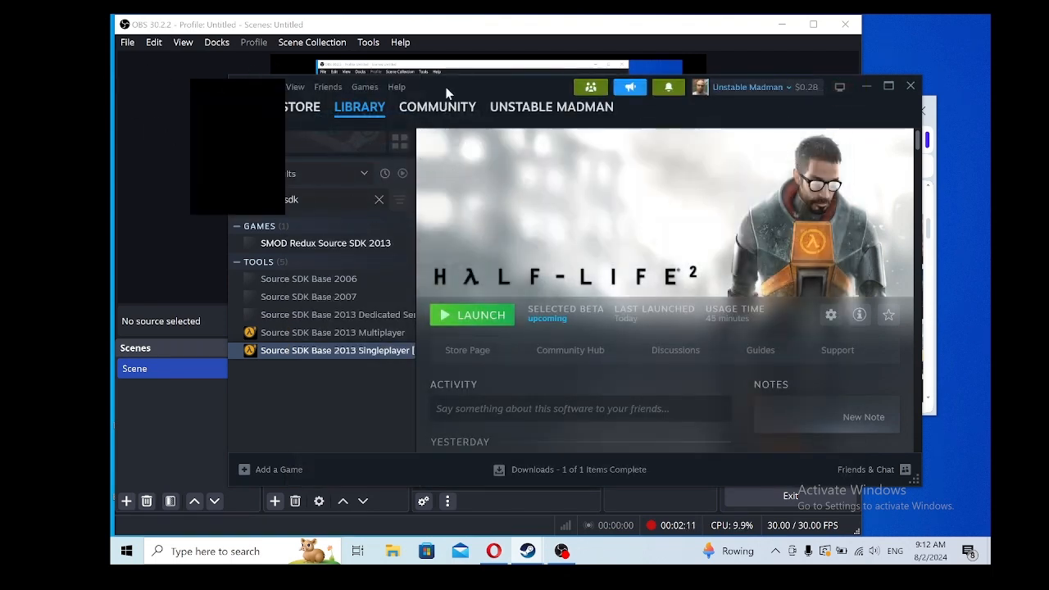
Extract SMOD.rar into a Downloads\SMOD folder with WinRAR, then close the archive.
click(393, 550)
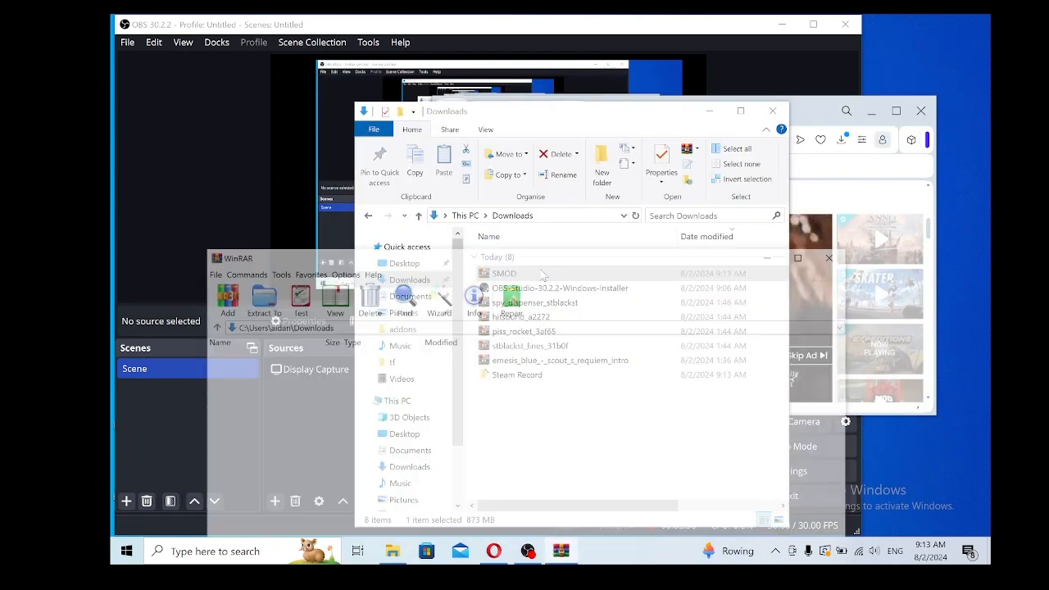
double_click(505, 272)
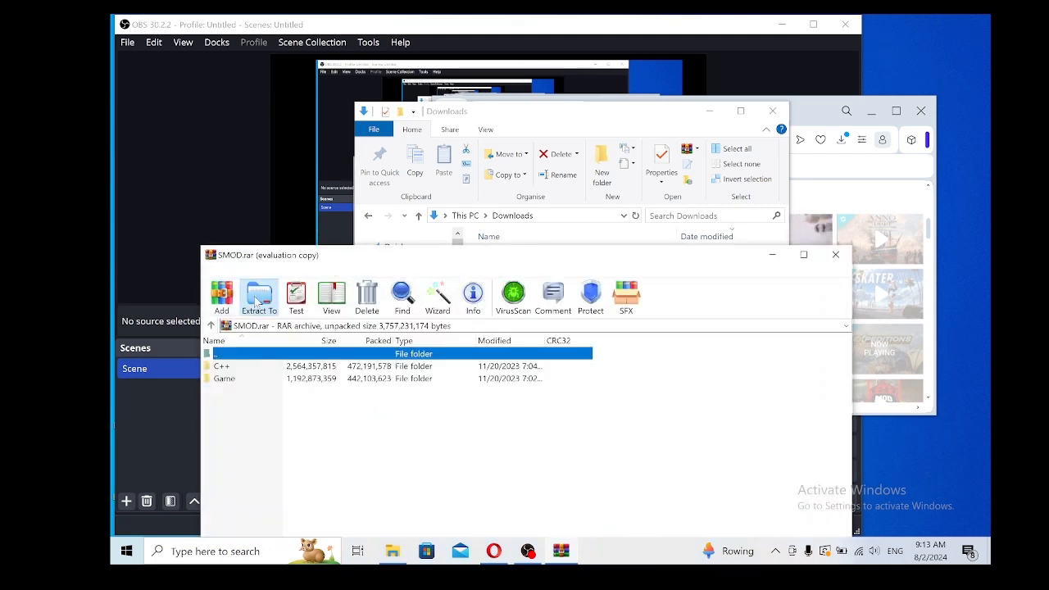
click(259, 296)
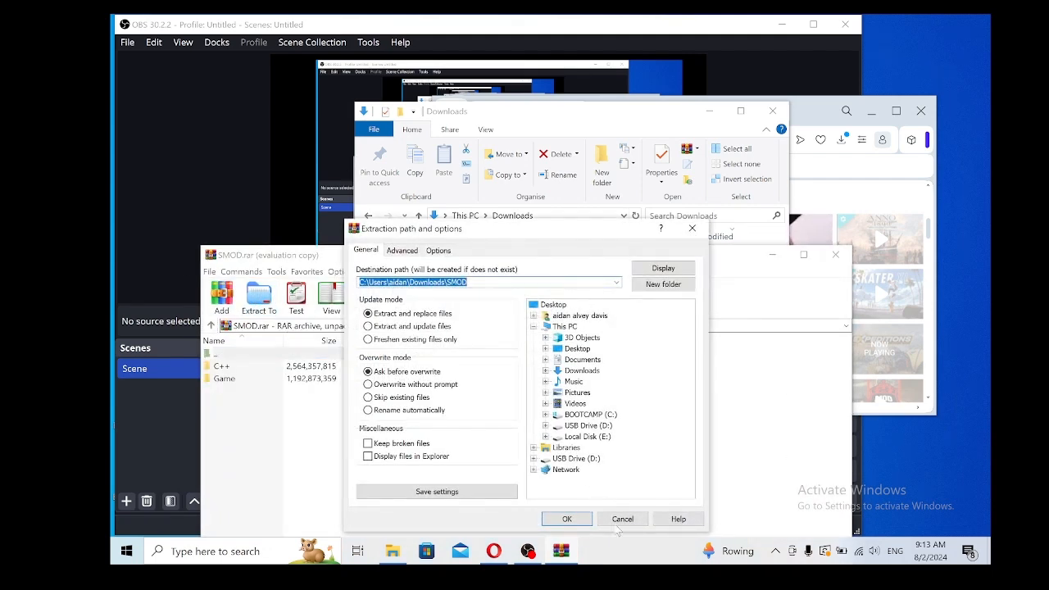
click(567, 517)
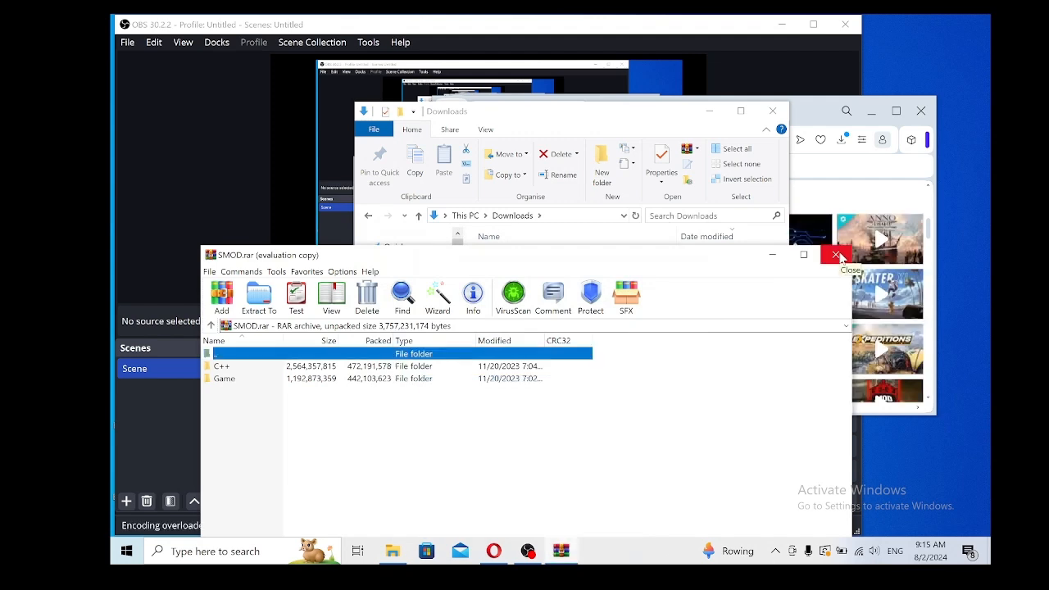
click(835, 256)
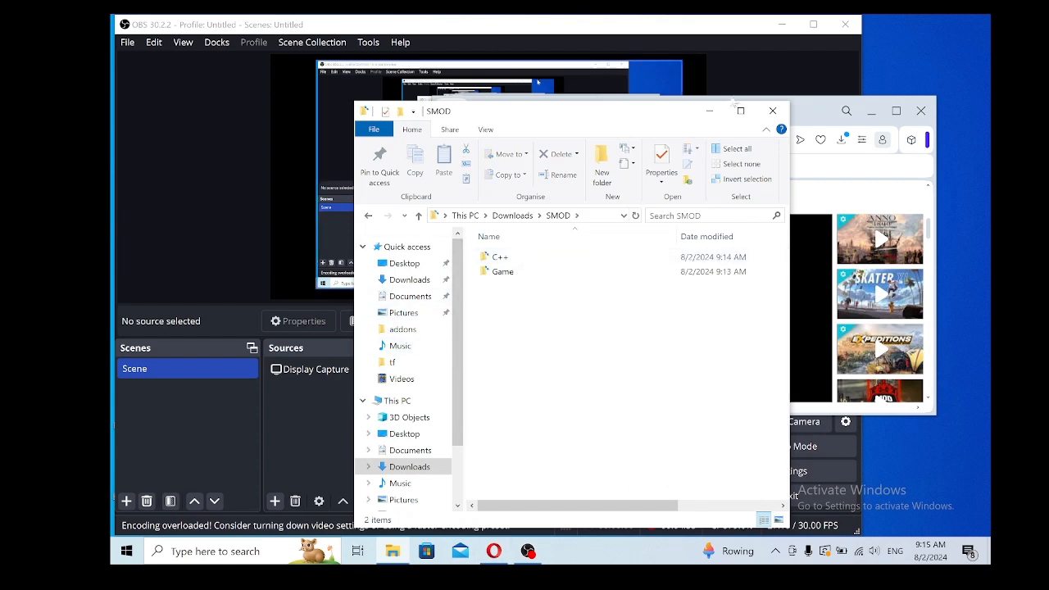
mouse_move(921, 111)
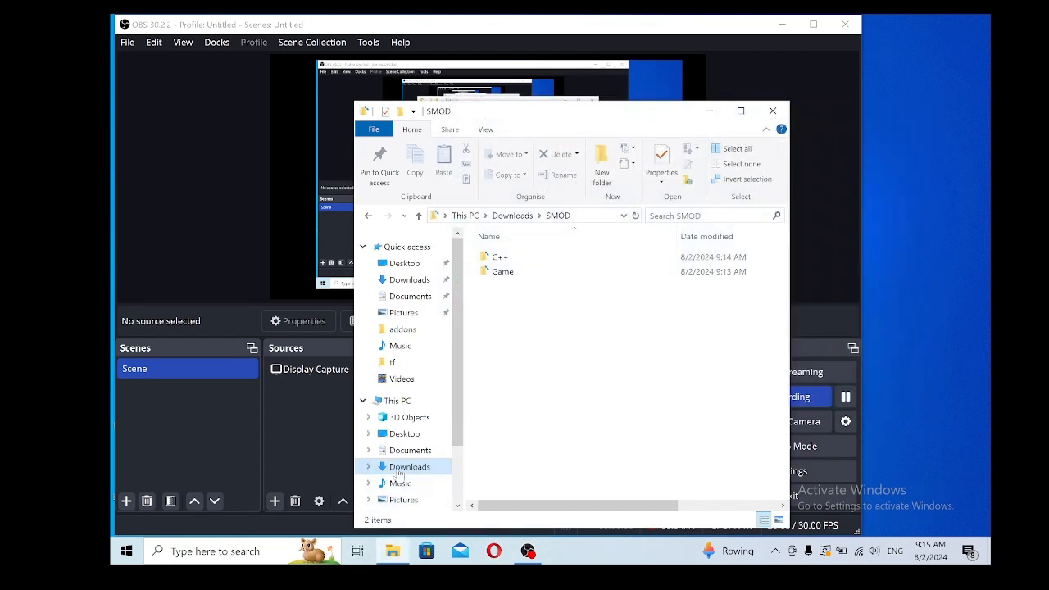
Bring up a second Explorer window on C: and go into Program Files (x86)\Steam.
right_click(409, 466)
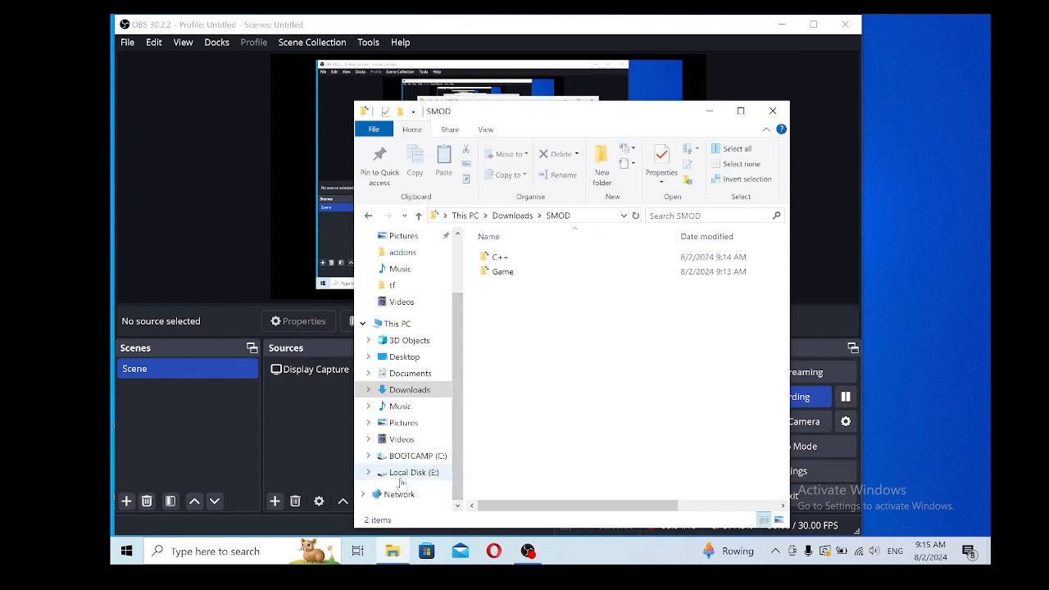
mouse_move(399, 439)
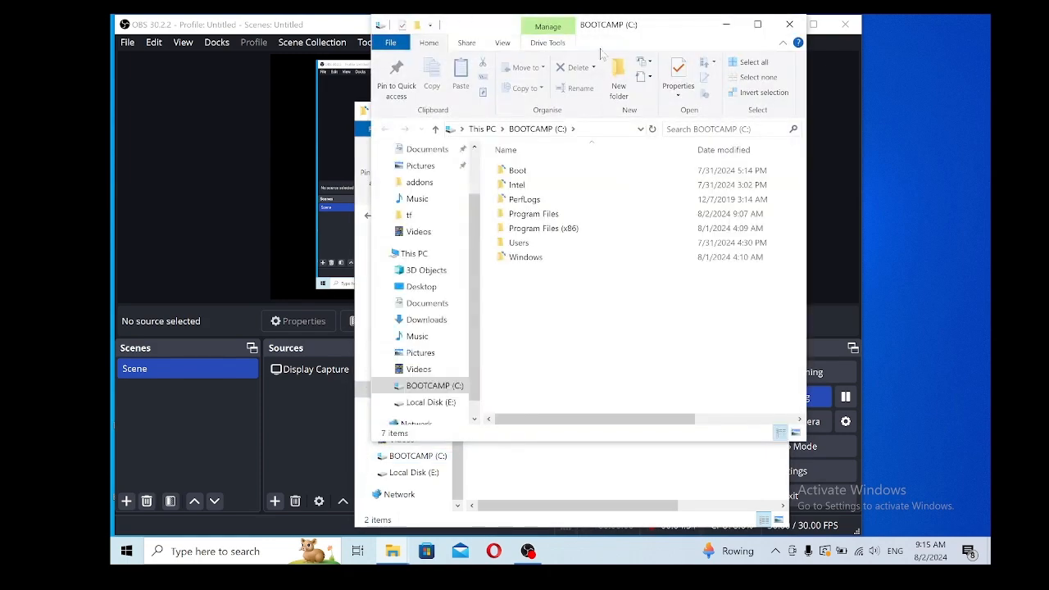
drag(608, 25, 641, 90)
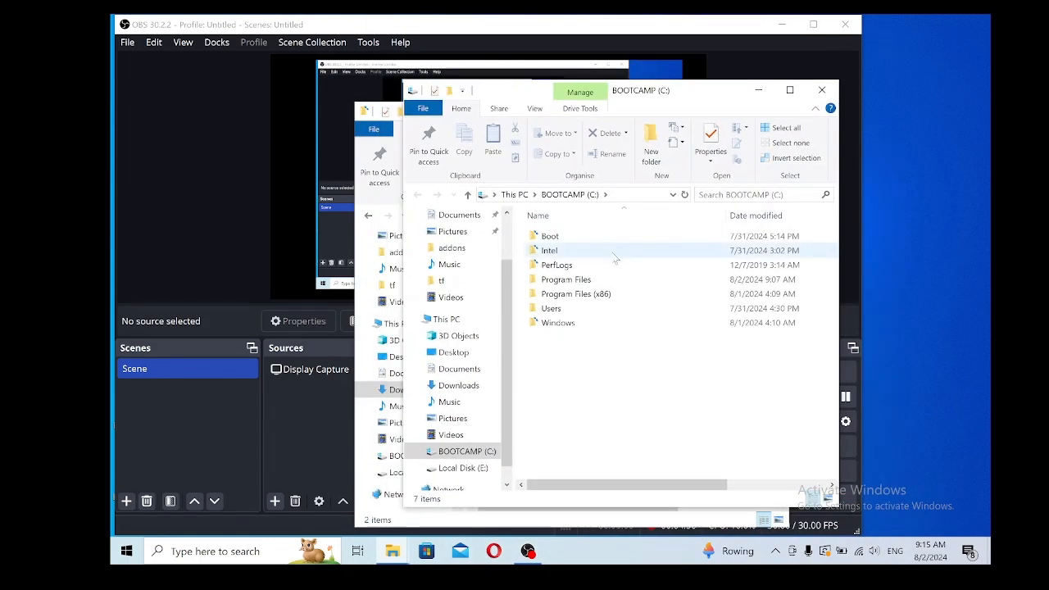
double_click(575, 293)
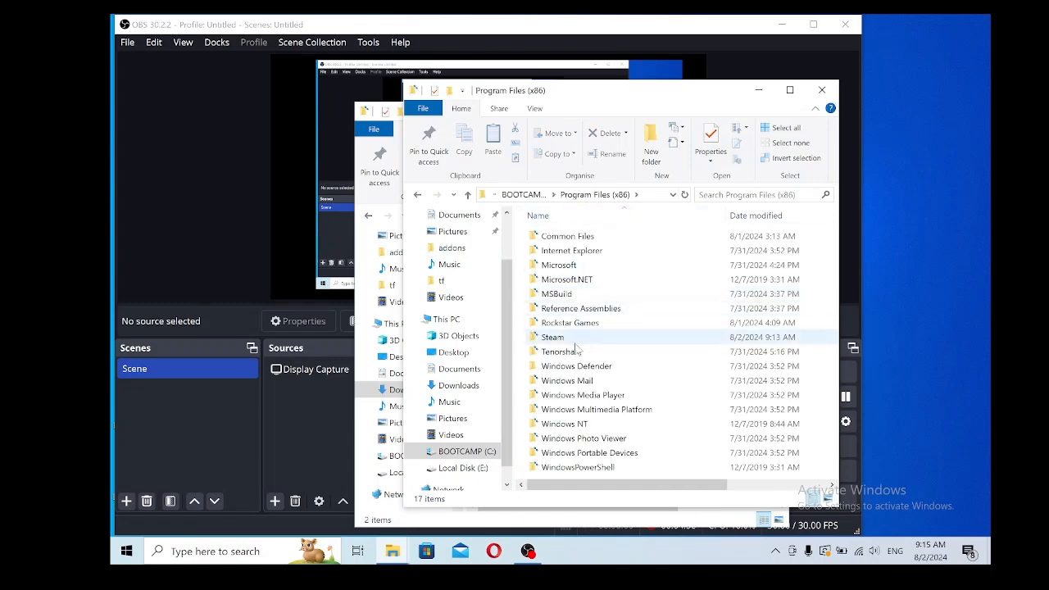
click(554, 338)
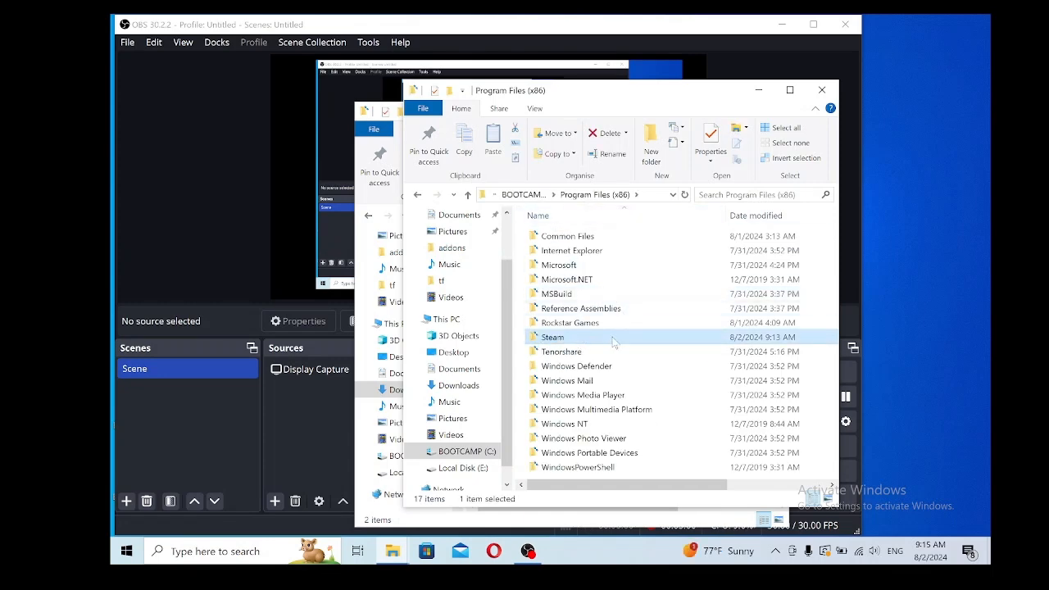
double_click(553, 338)
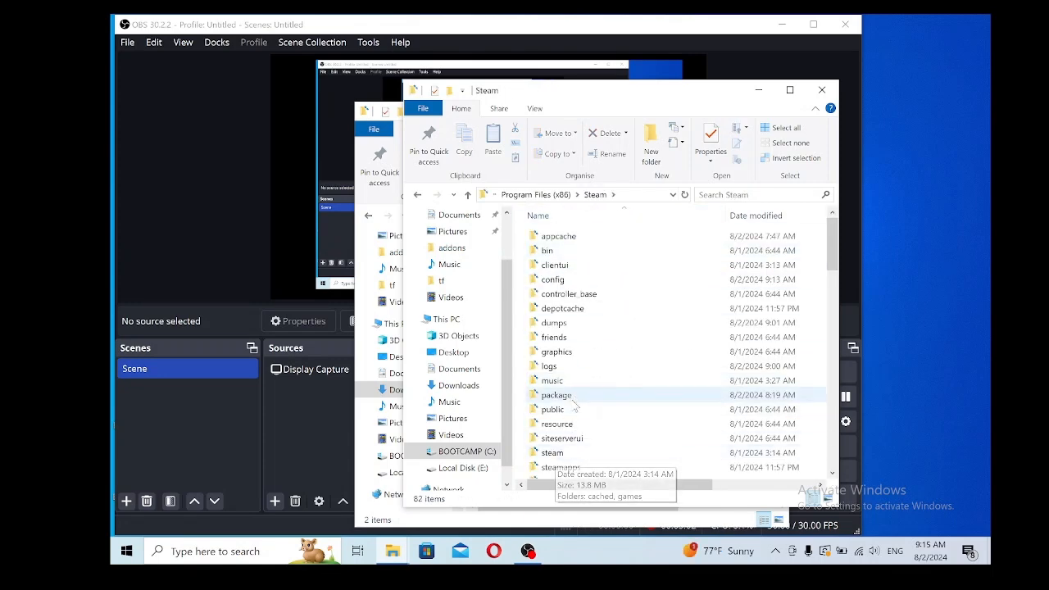
Continue into steamapps\sourcemods, showing the existing smodredux and Src folders.
double_click(561, 467)
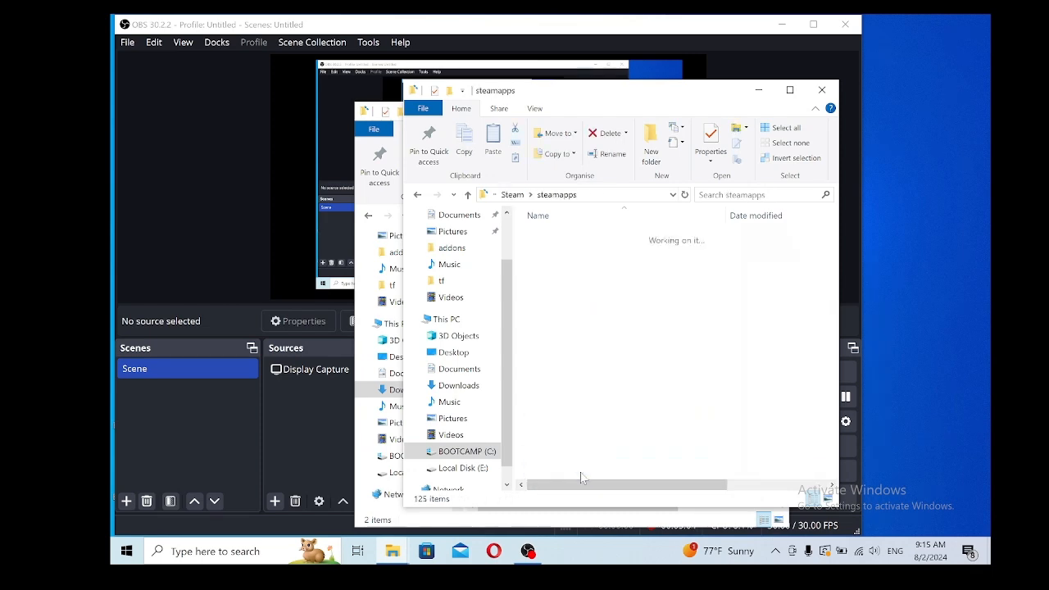
click(553, 238)
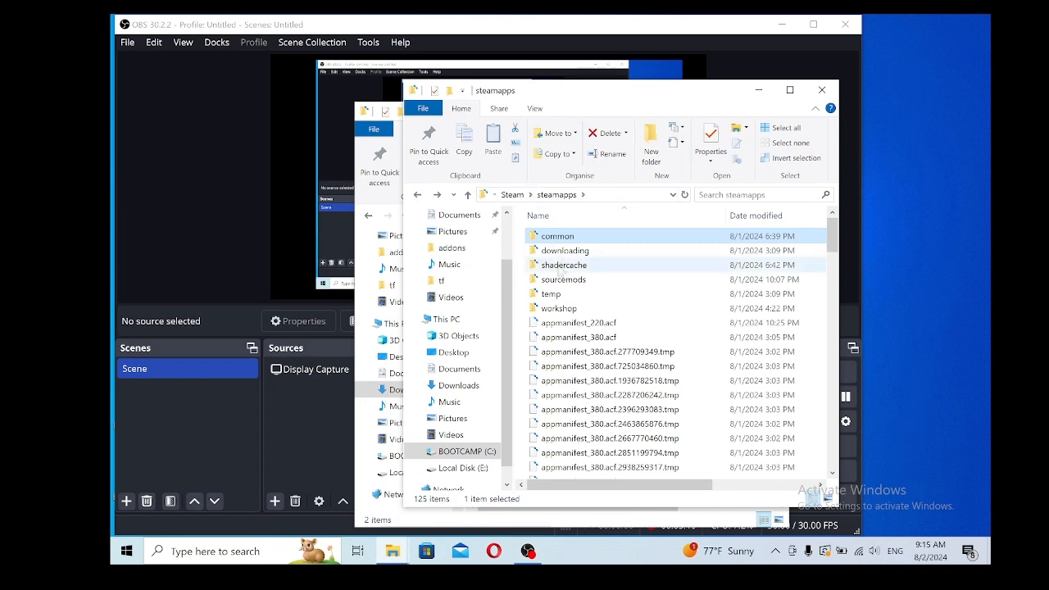
double_click(564, 278)
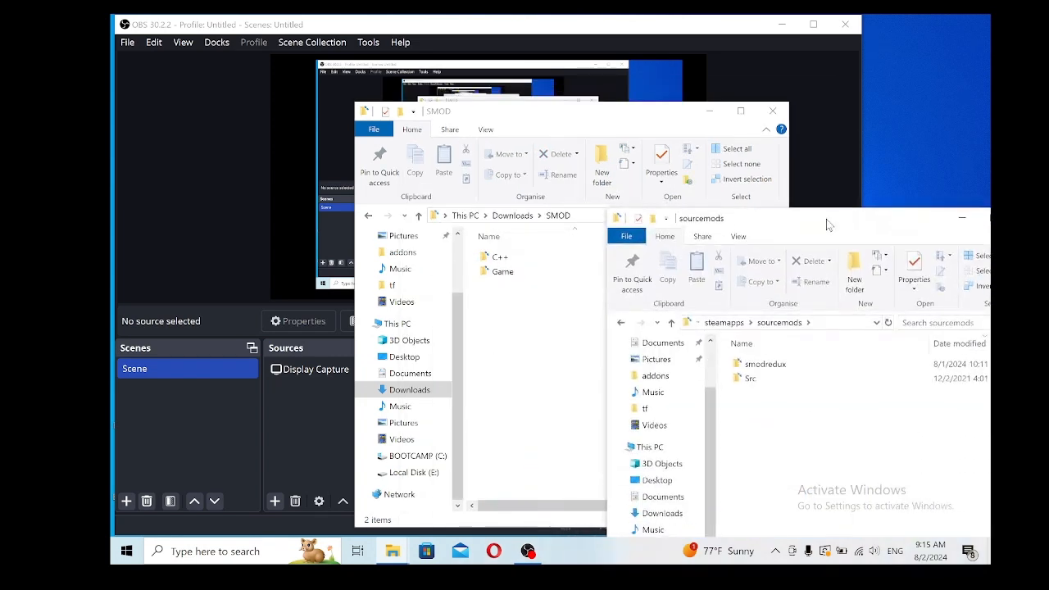
Go into SMOD\Game and place its smodredux folder in sourcemods beside Src.
click(501, 272)
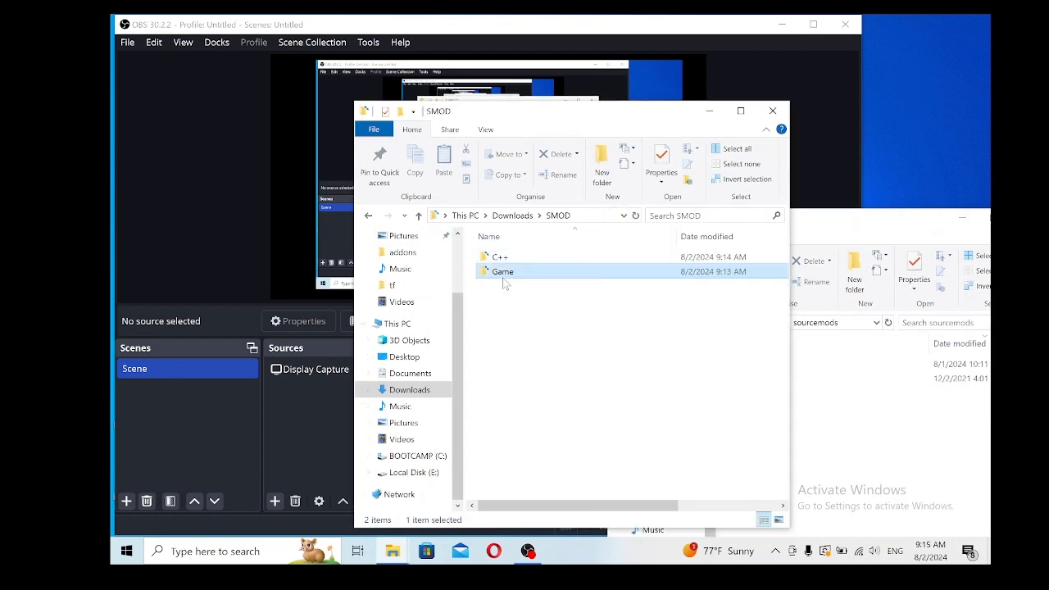
double_click(502, 272)
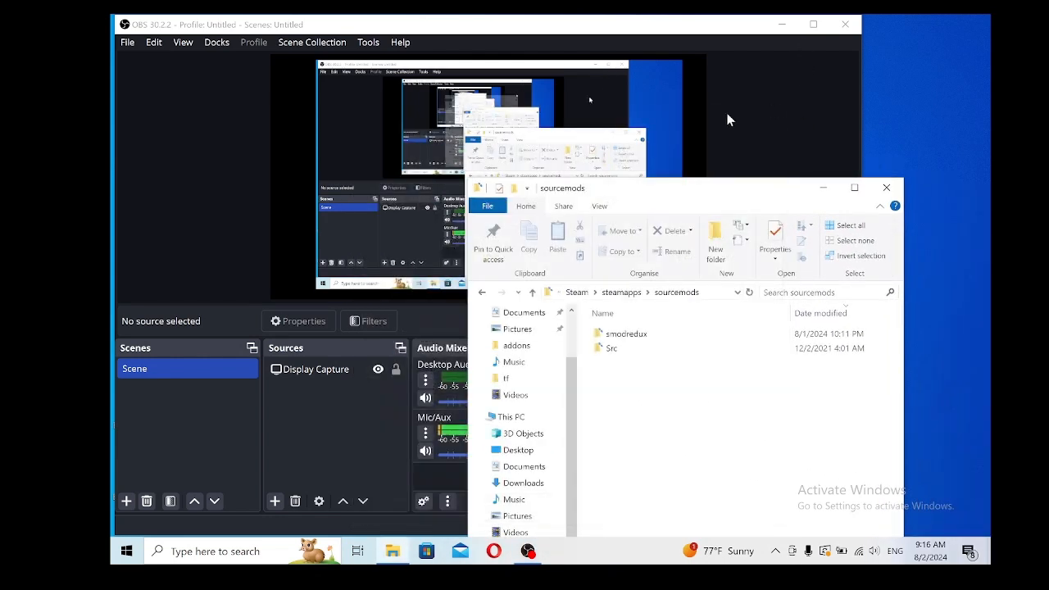
click(476, 416)
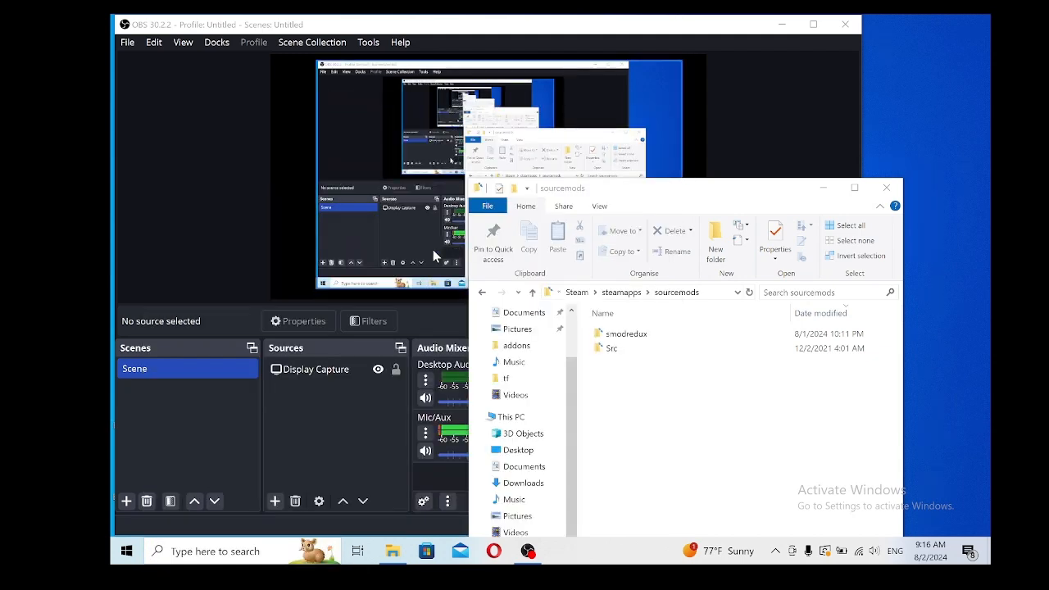
Return to the Steam library and select SMOD Redux Source SDK 2013, showing Play.
click(560, 551)
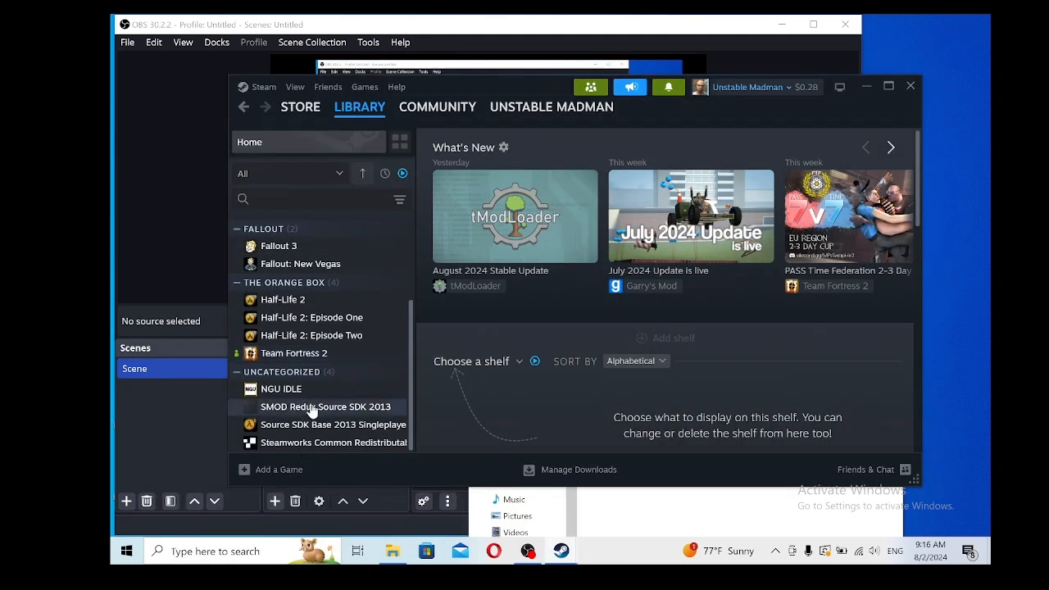
click(326, 407)
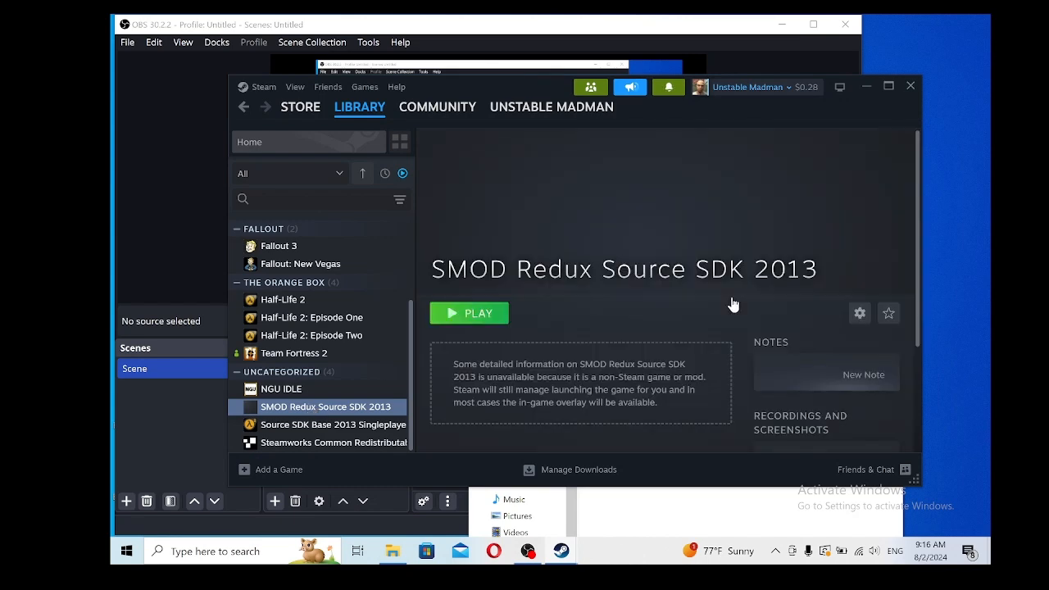